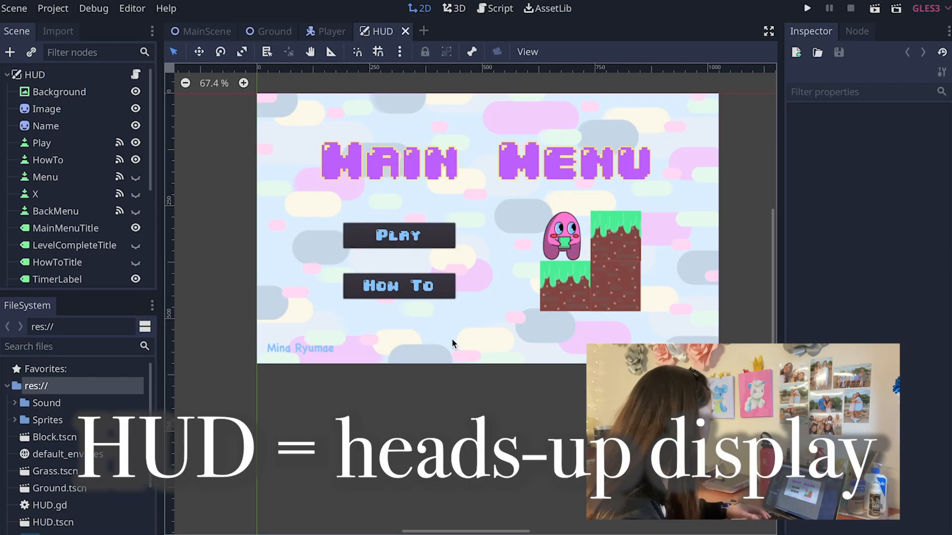
Step: Review the HUD scene nodes, toggle the main menu's visibility, and open HUD.gd
{"action": "scroll", "scroll_direction": "down", "scroll_amount": 3}
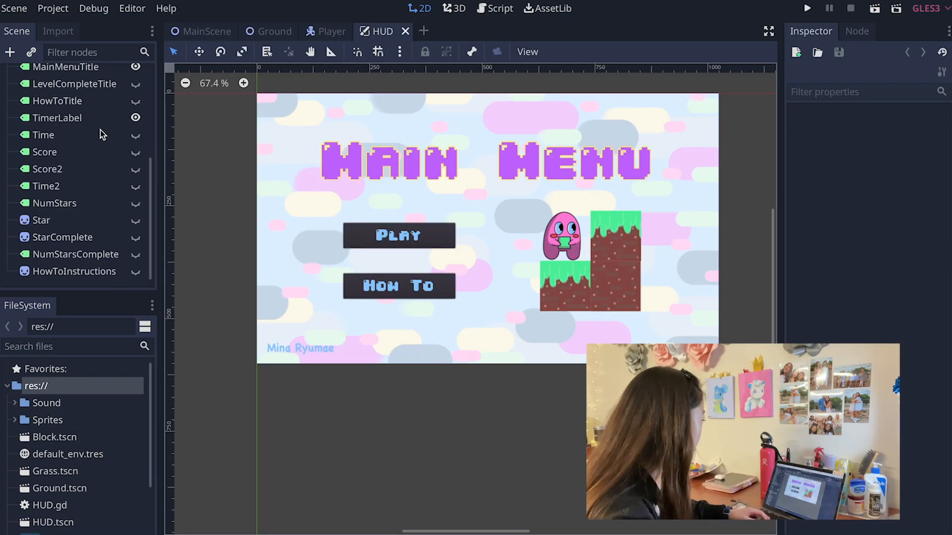
{"action": "scroll", "scroll_direction": "up", "scroll_amount": 3}
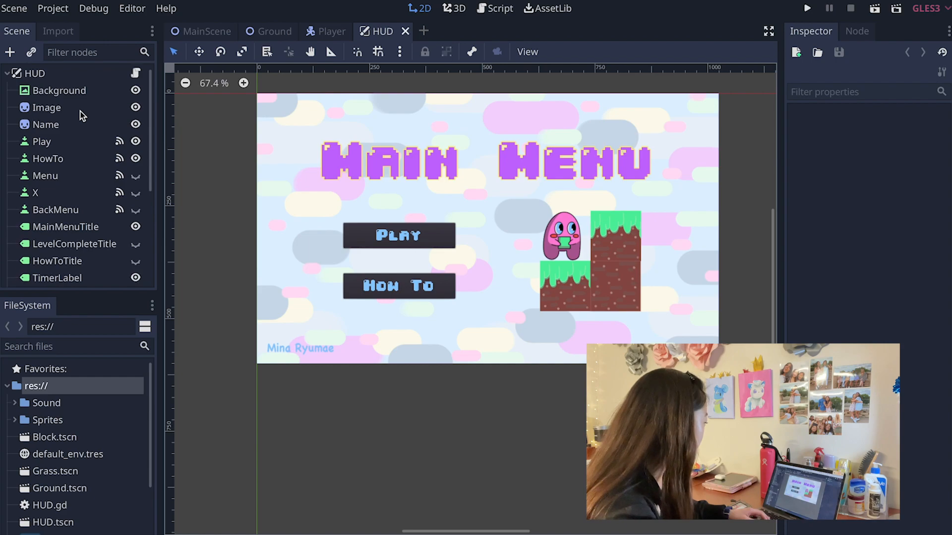
{"action": "mouse_move", "coordinate": [103, 267]}
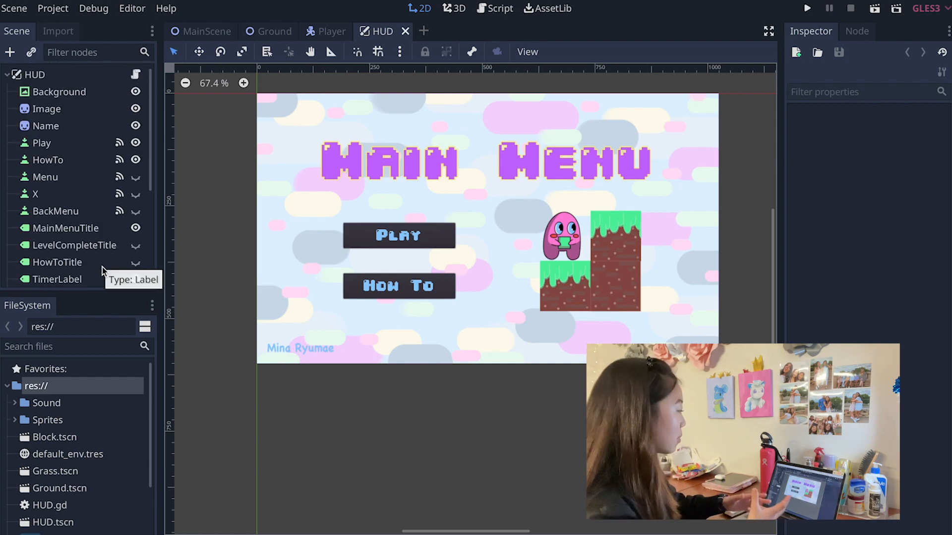
{"action": "mouse_move", "coordinate": [115, 243]}
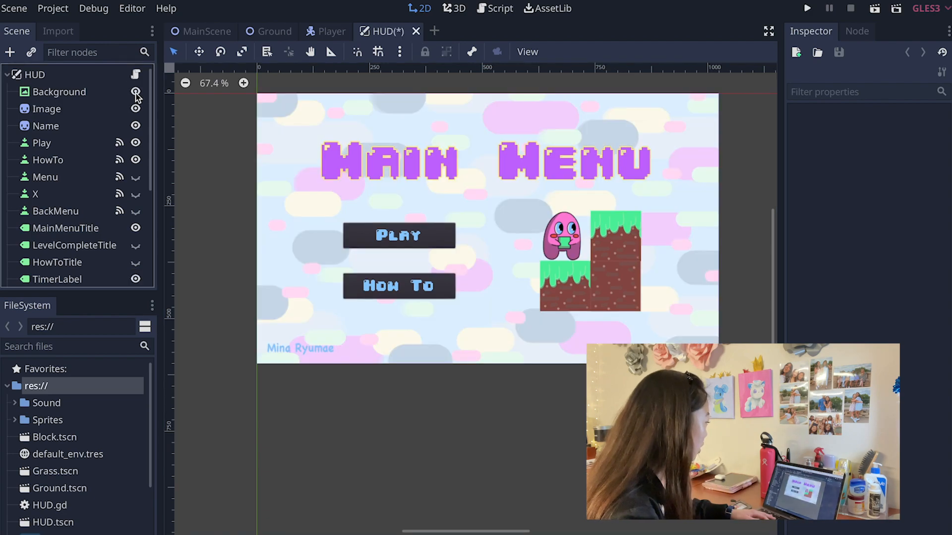
{"action": "left_click", "coordinate": [136, 91]}
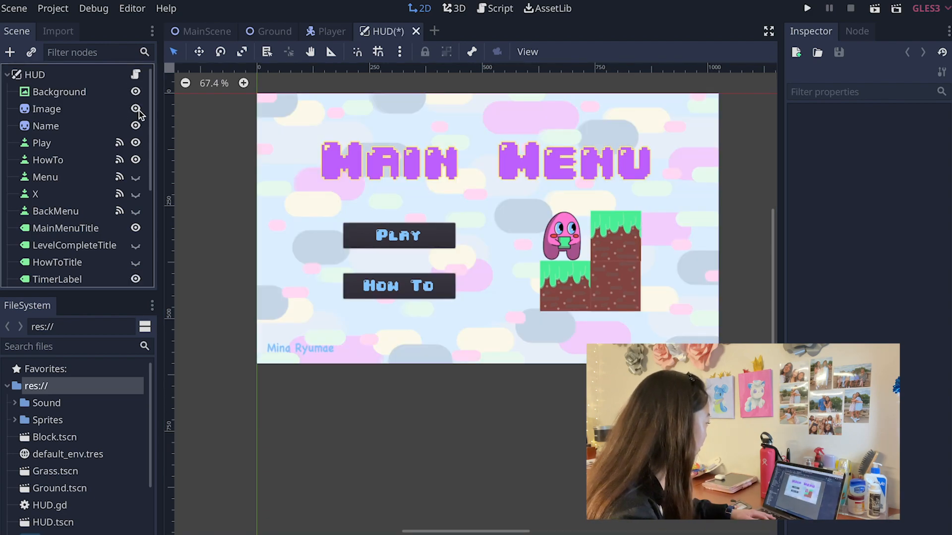
{"action": "scroll", "scroll_direction": "down", "scroll_amount": 3}
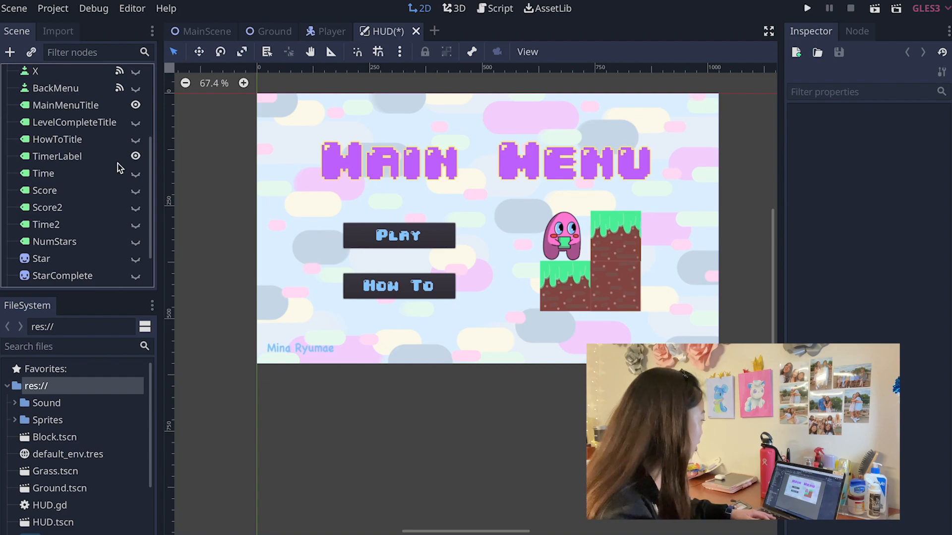
{"action": "left_click", "coordinate": [136, 139]}
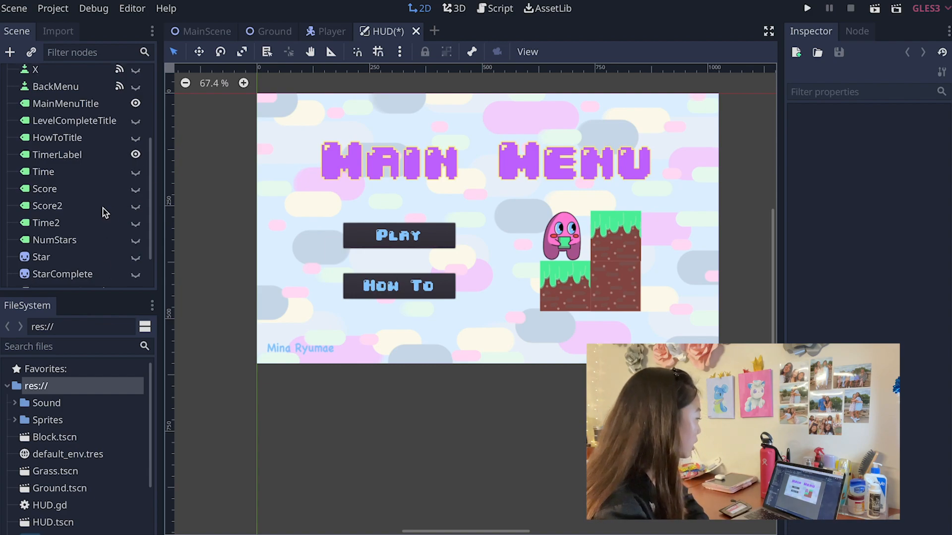
{"action": "scroll", "scroll_direction": "up", "scroll_amount": 3}
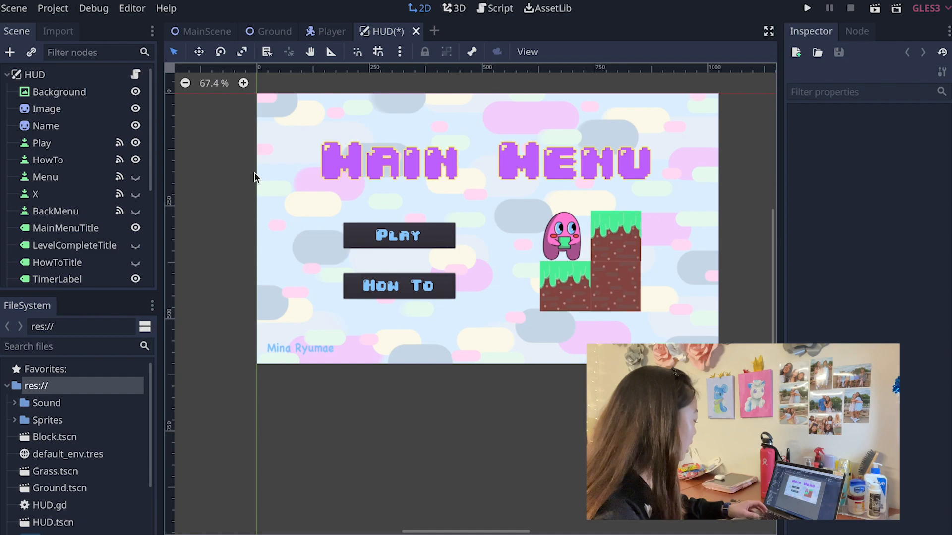
{"action": "left_click", "coordinate": [499, 8]}
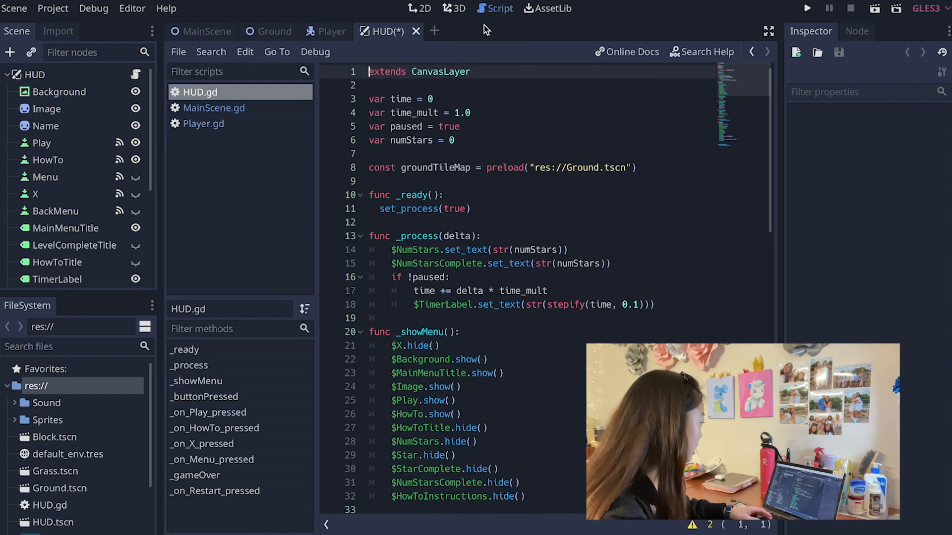
{"action": "mouse_move", "coordinate": [458, 251]}
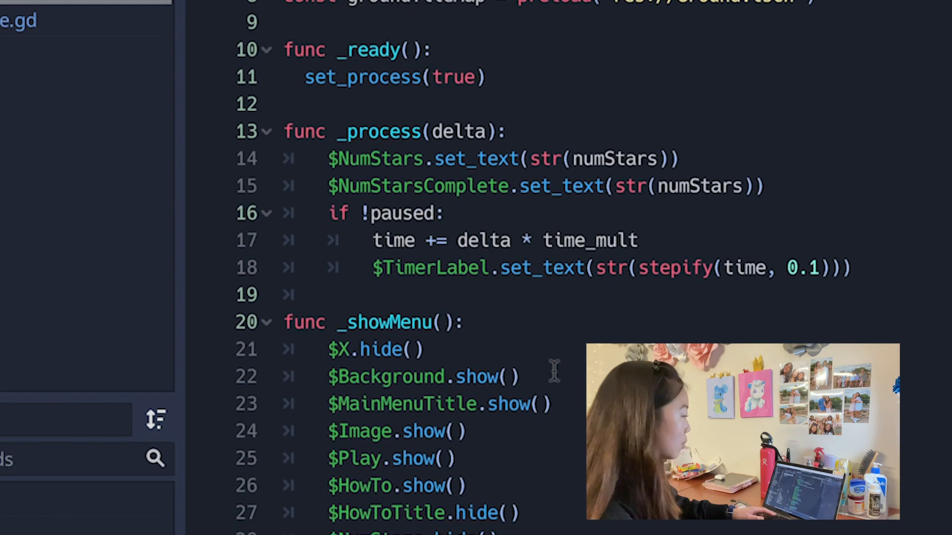
{"action": "scroll", "scroll_direction": "down", "scroll_amount": 3}
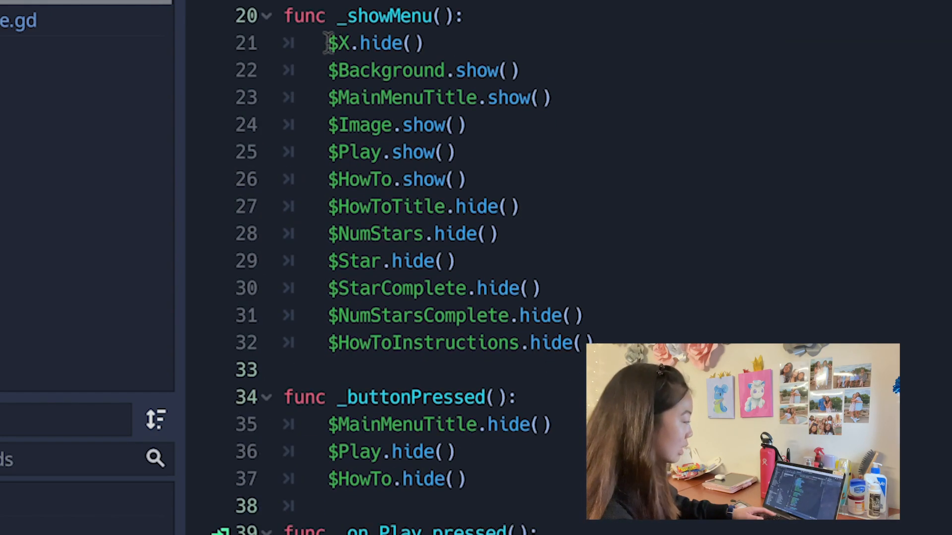